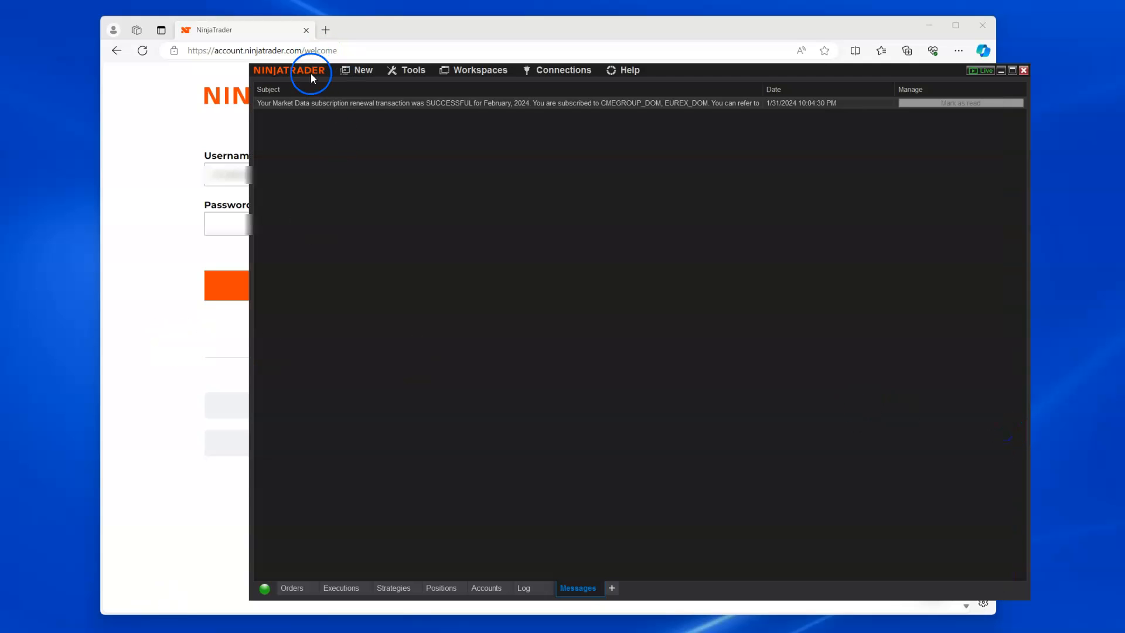
Check the installed NinjaTrader version in the Help About dialog, then close it
click(630, 69)
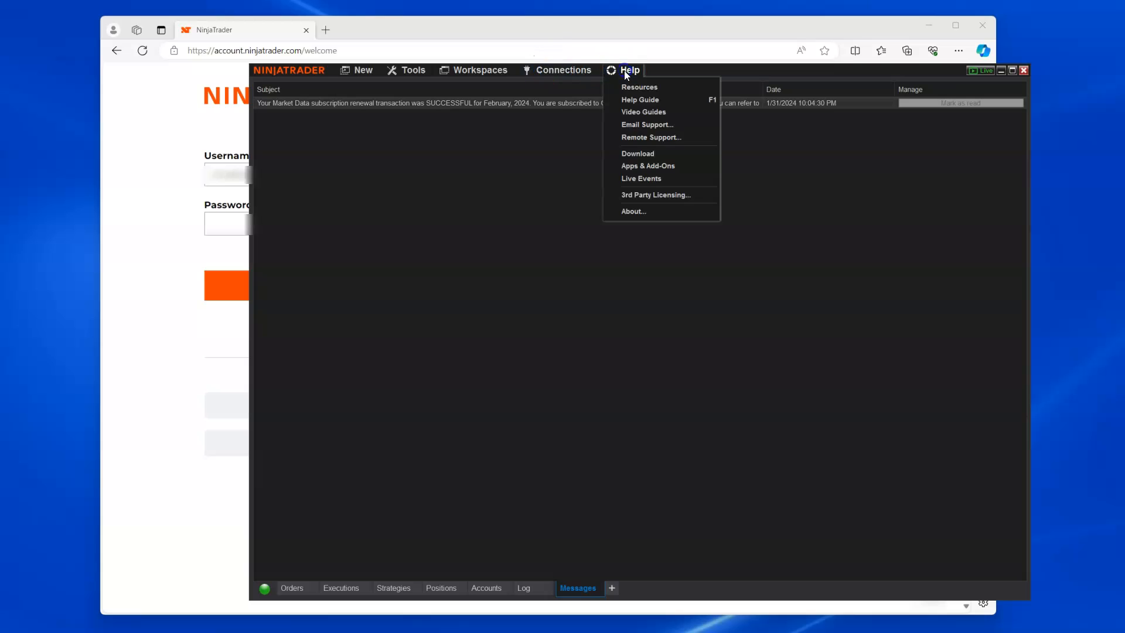
click(633, 211)
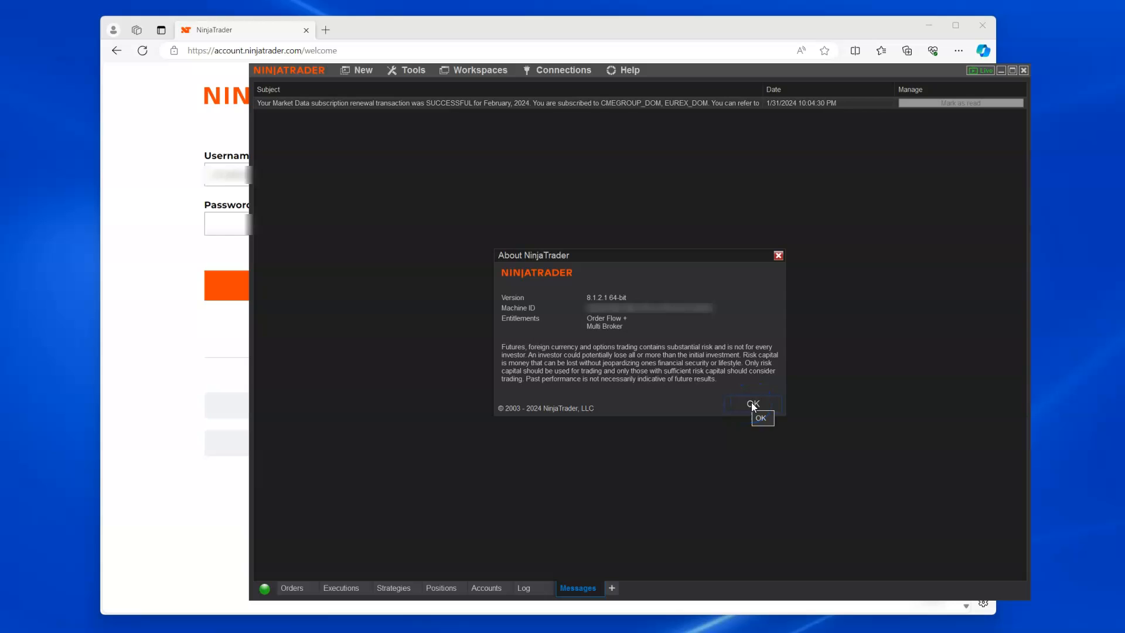
click(753, 403)
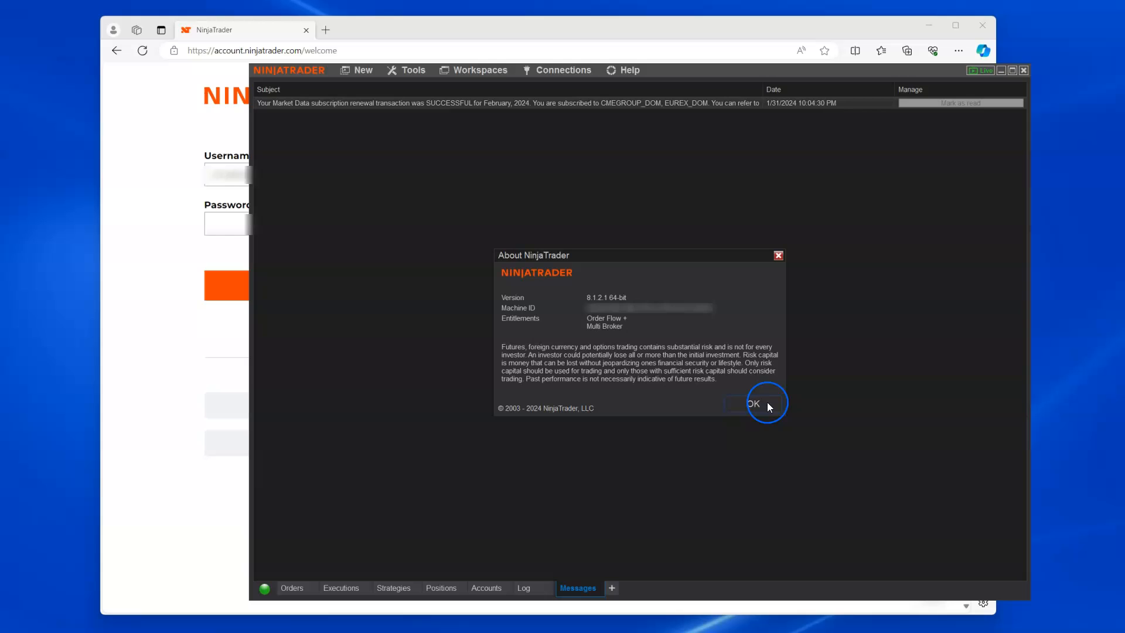
click(753, 403)
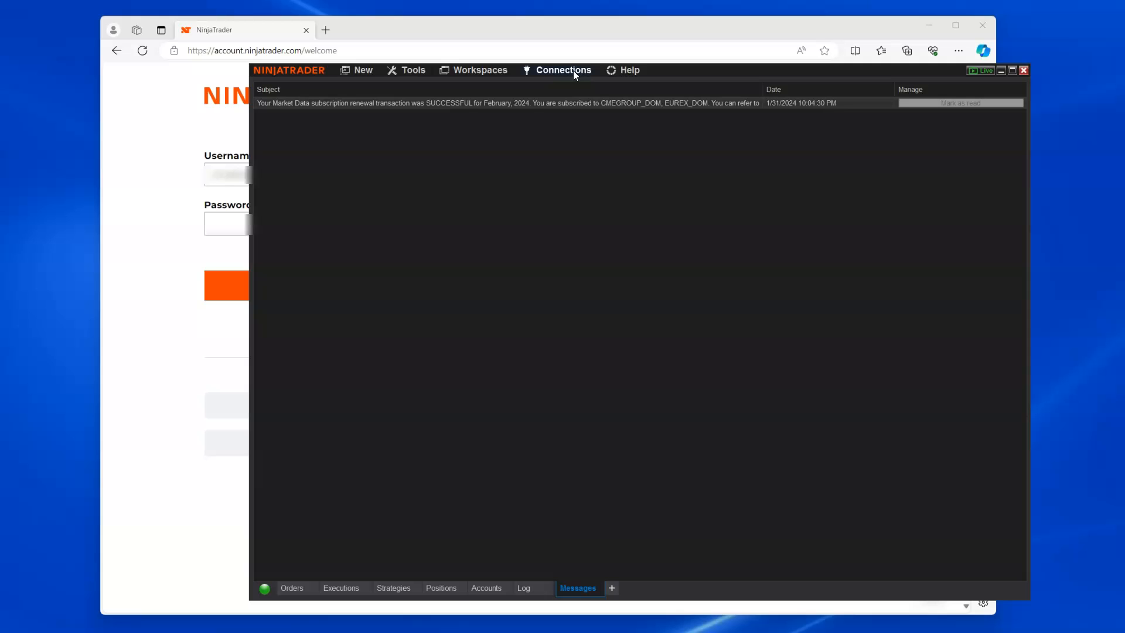
Bring the Edge login page forward, enter the password, and log into the NinjaTrader account
click(578, 73)
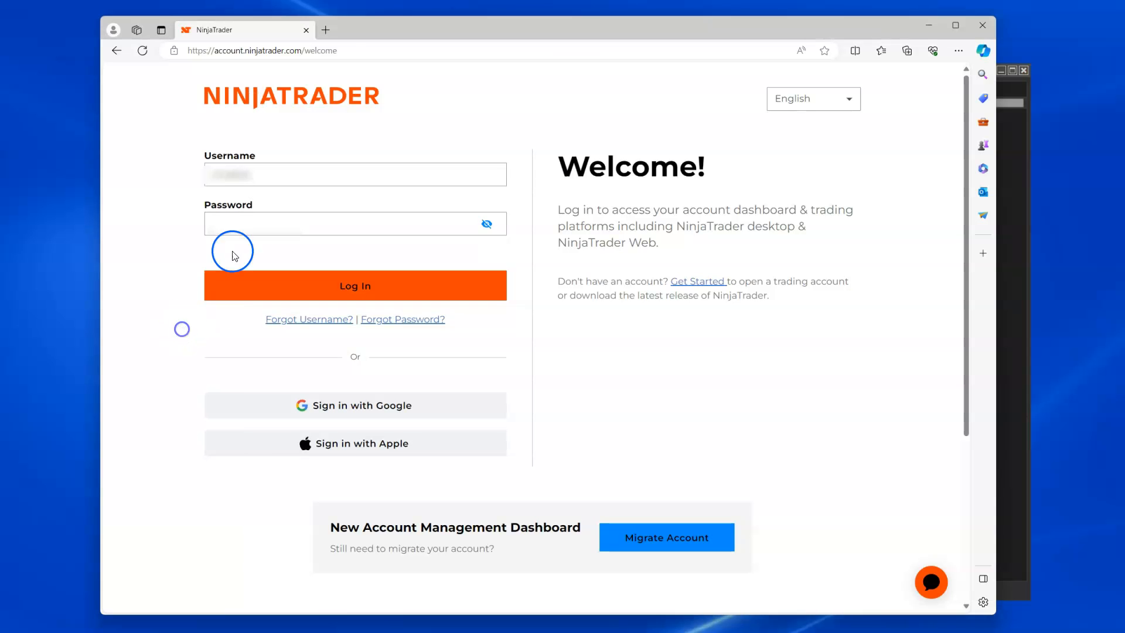
click(356, 224)
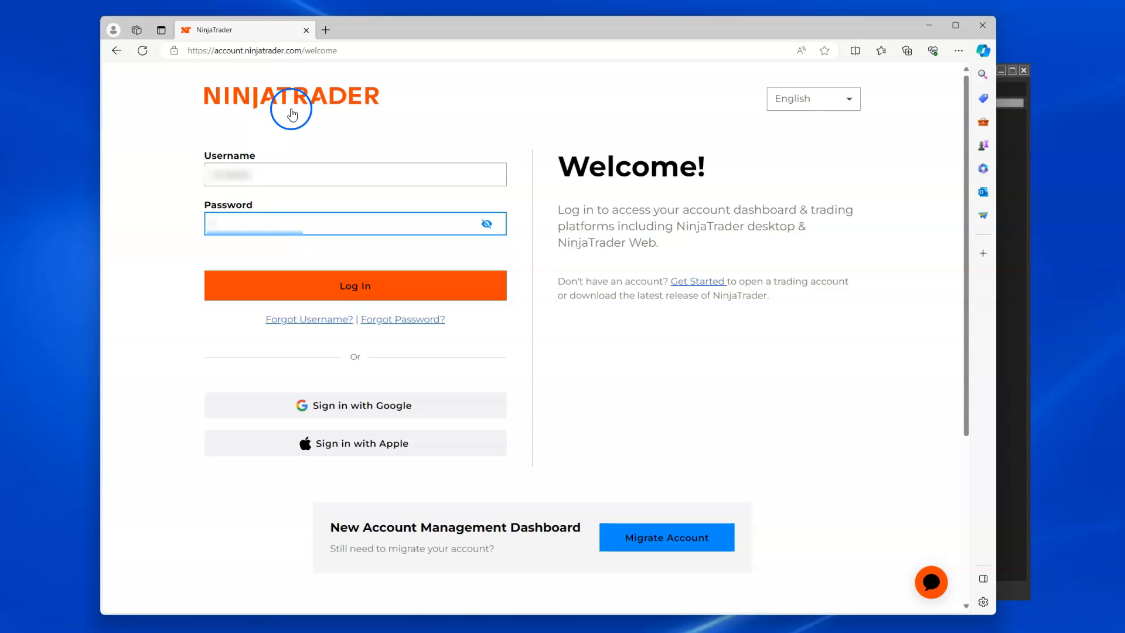
mouse_move(396, 224)
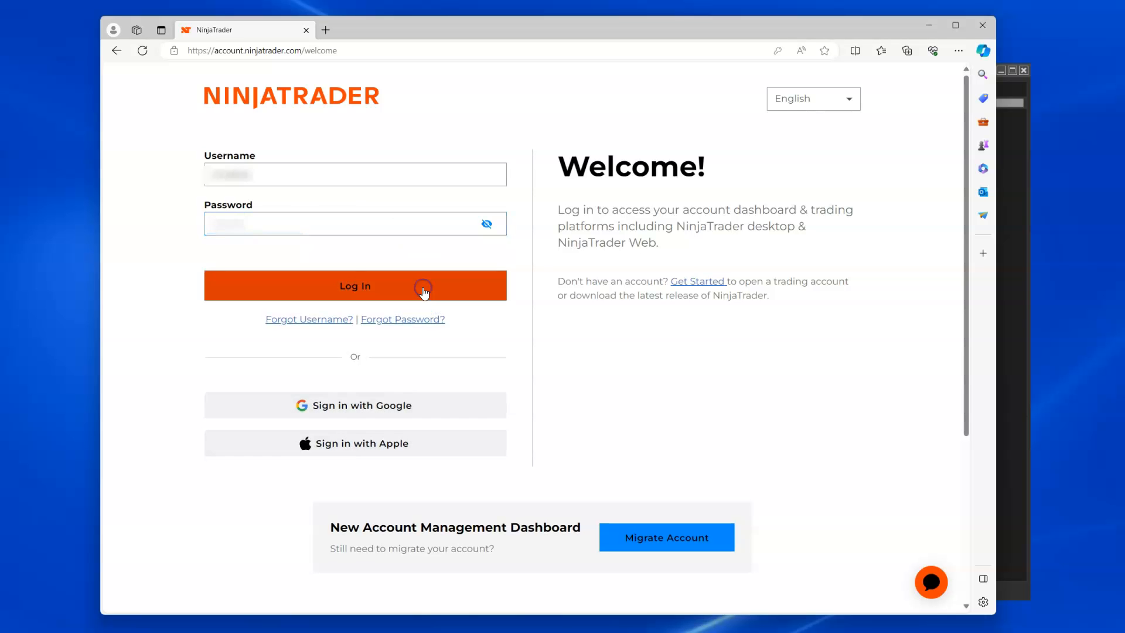
click(356, 285)
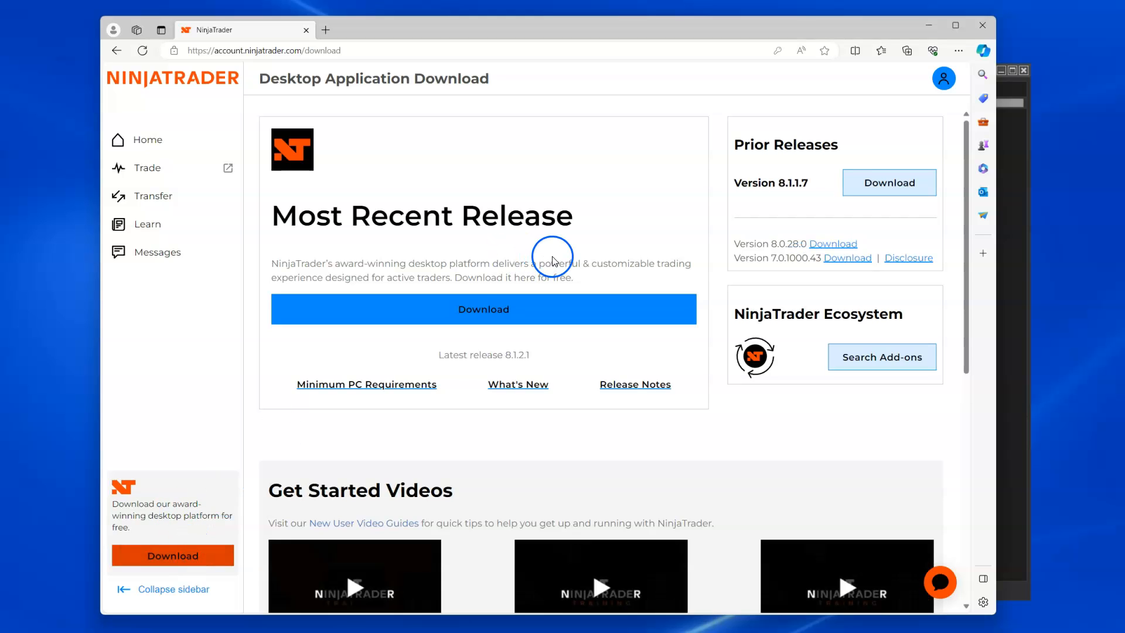
click(483, 309)
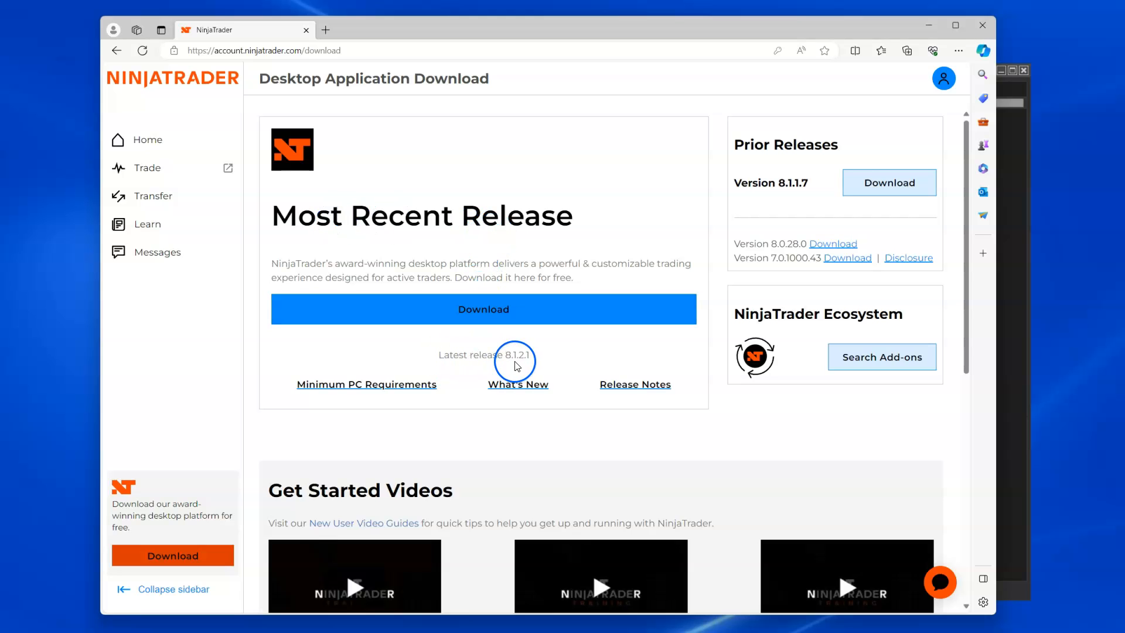
mouse_move(526, 364)
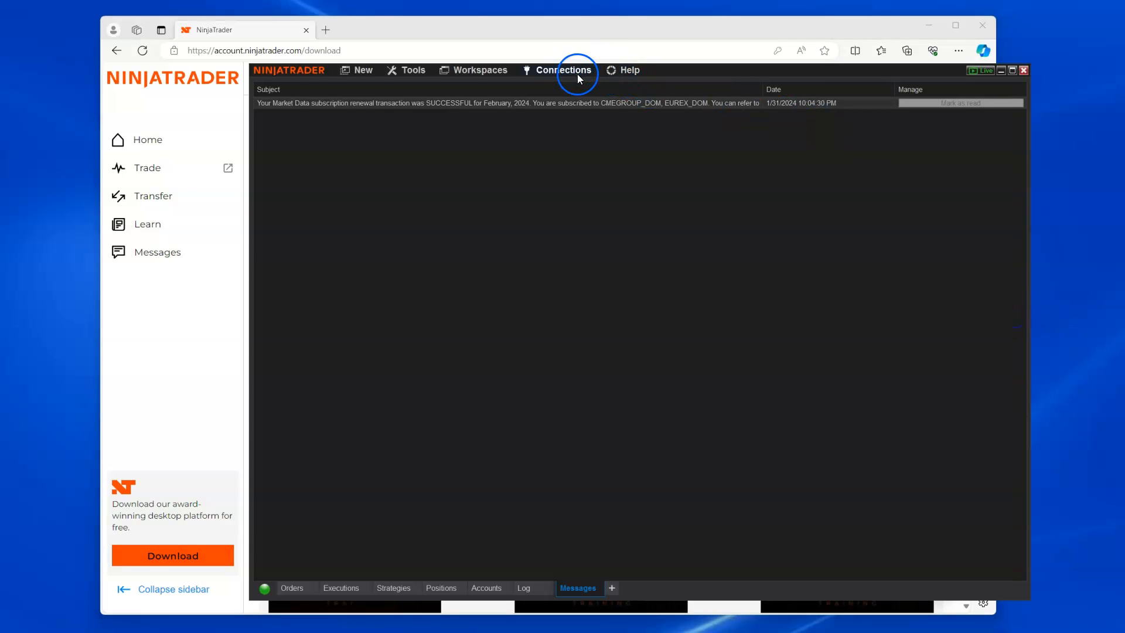
mouse_move(641, 216)
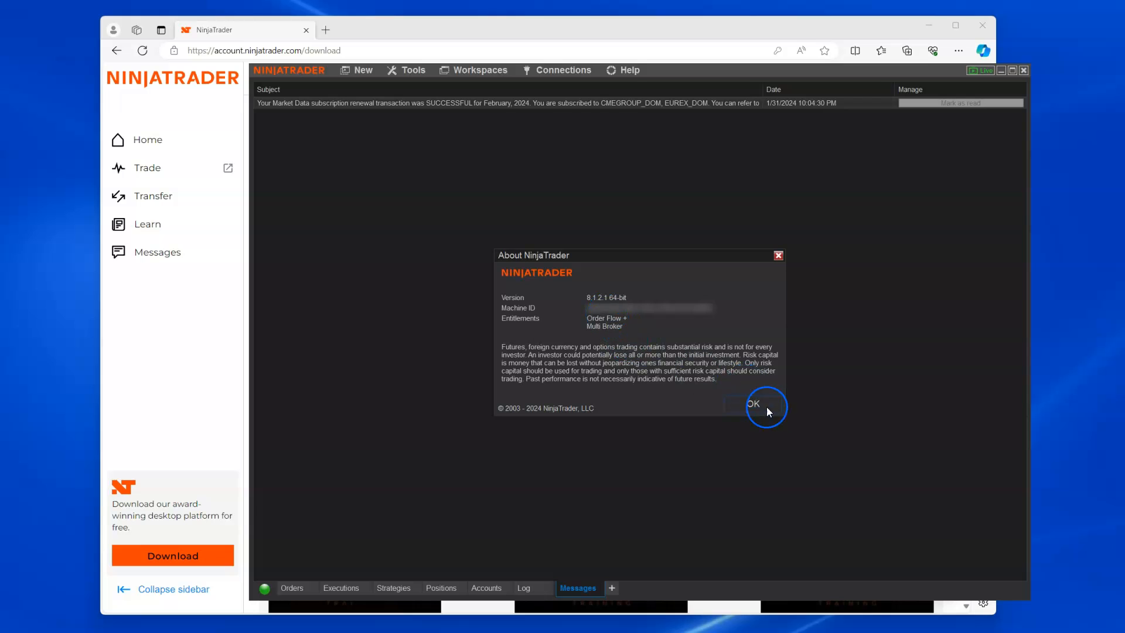
mouse_move(818, 425)
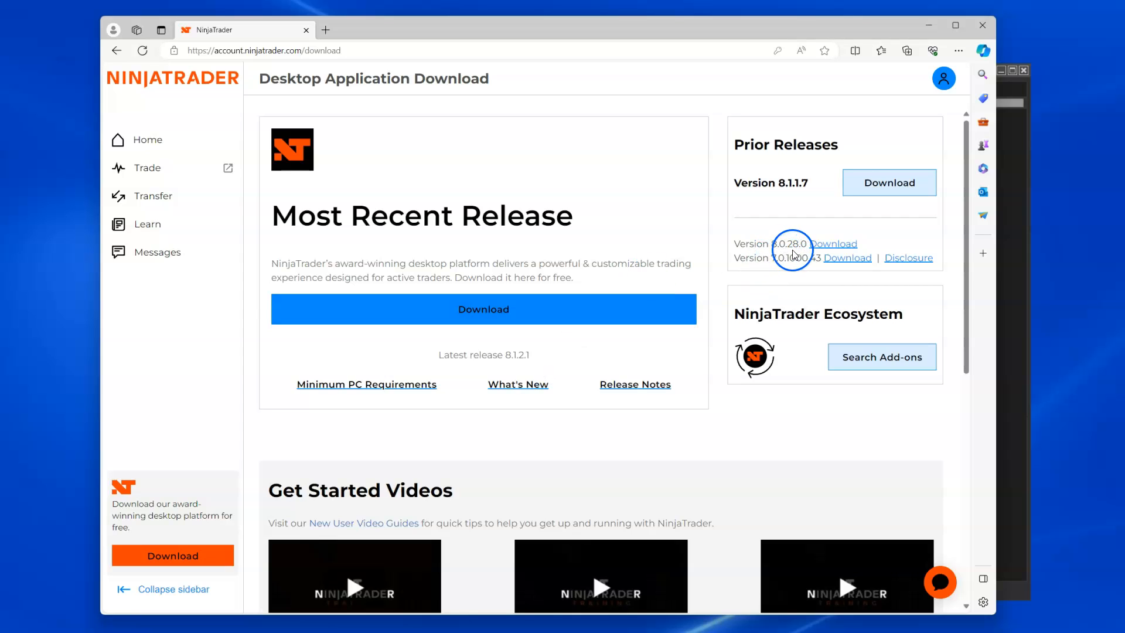
mouse_move(766, 259)
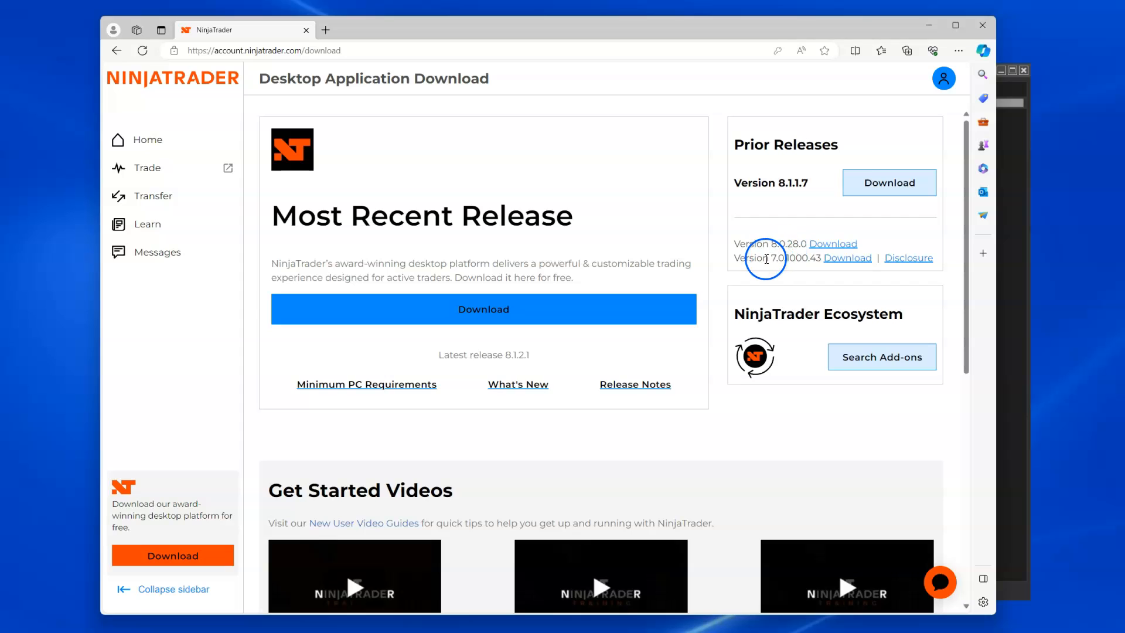
mouse_move(793, 262)
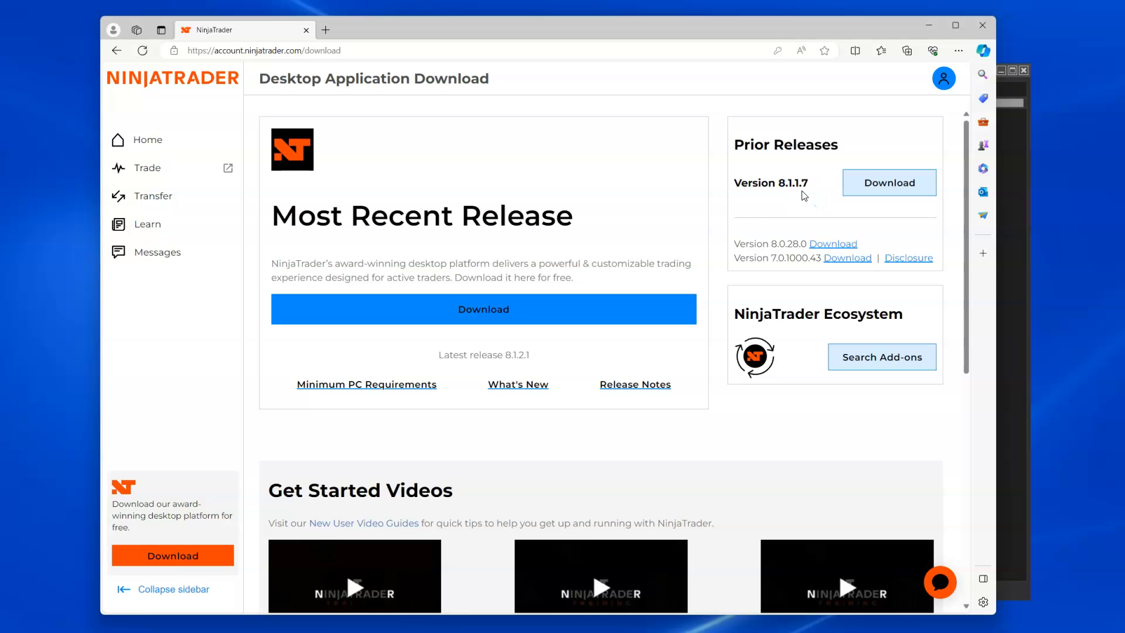
click(525, 361)
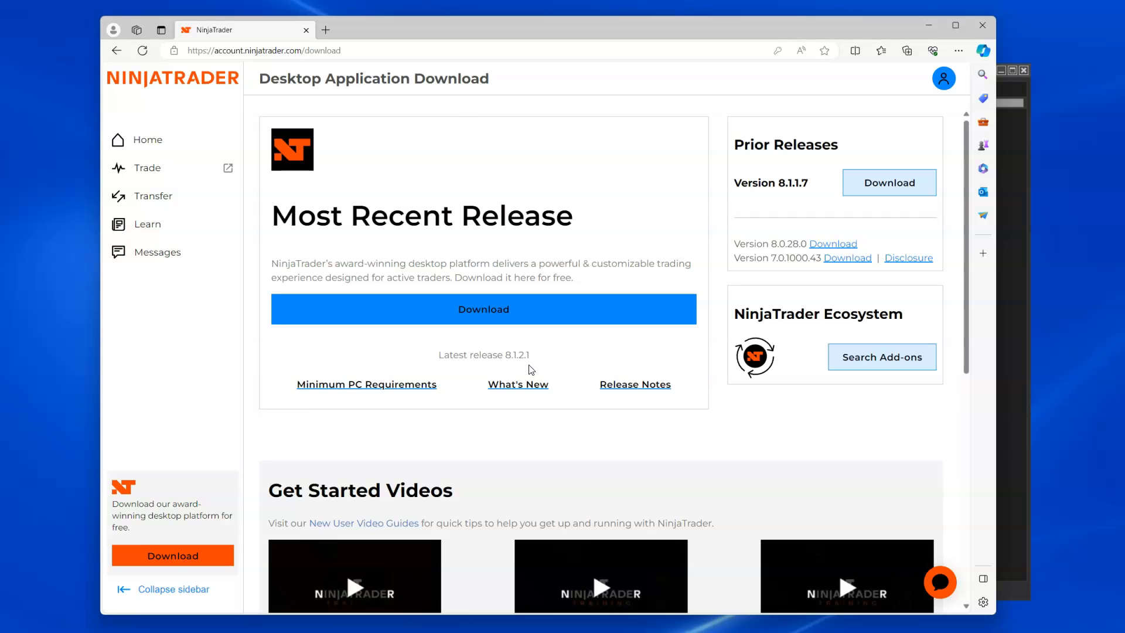
mouse_move(457, 140)
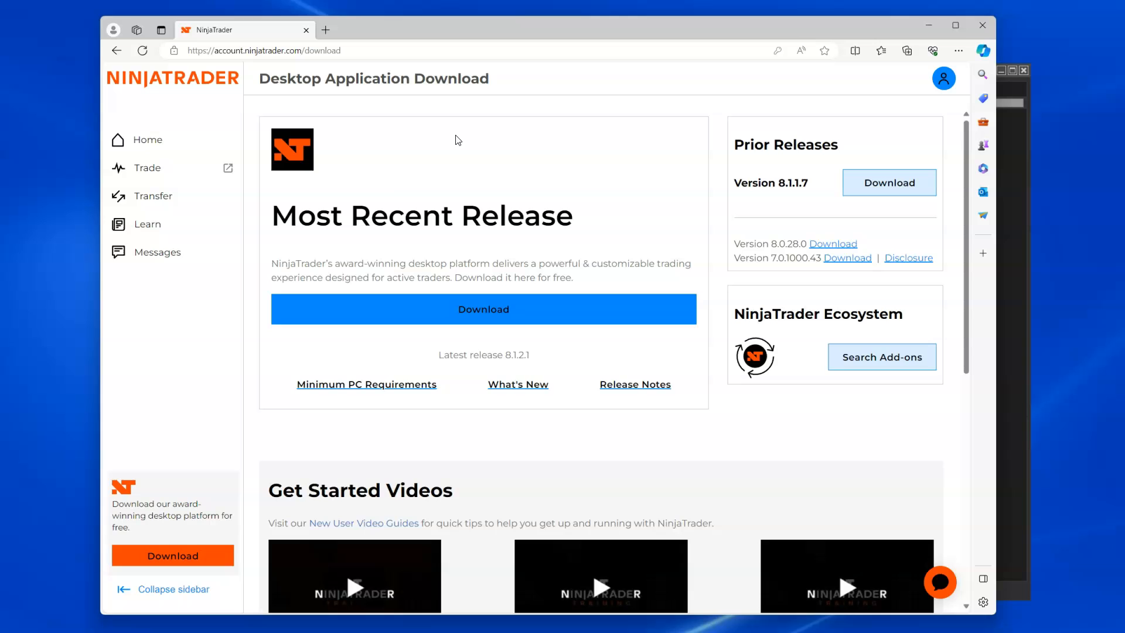
Download the NinjaTrader 8.1.2.1 installer from the Most Recent Release section
click(496, 314)
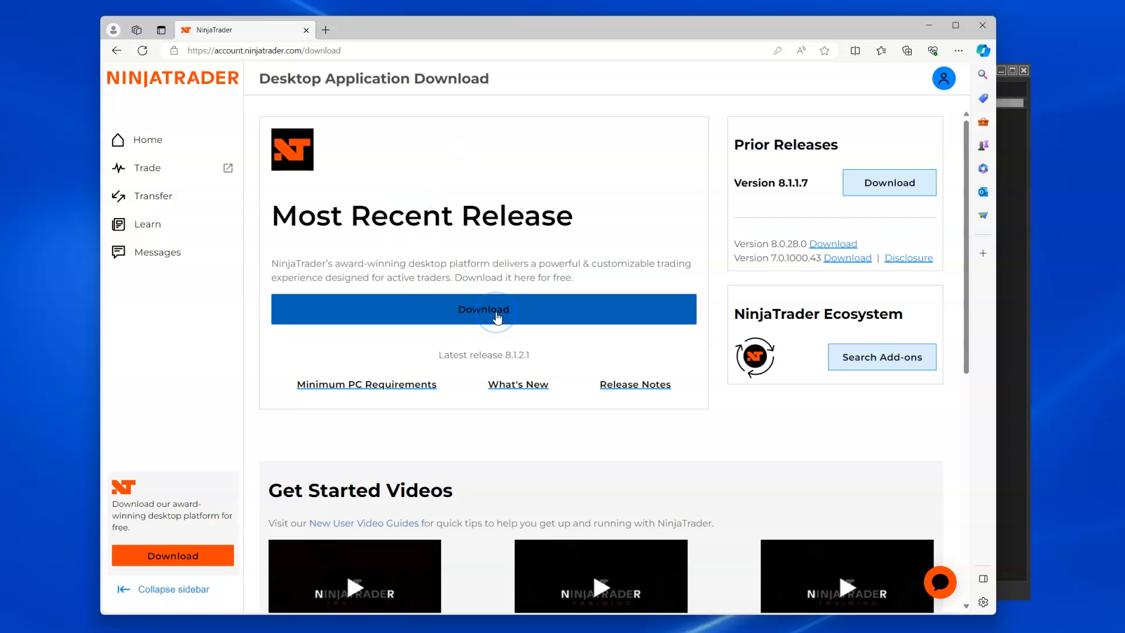
click(498, 310)
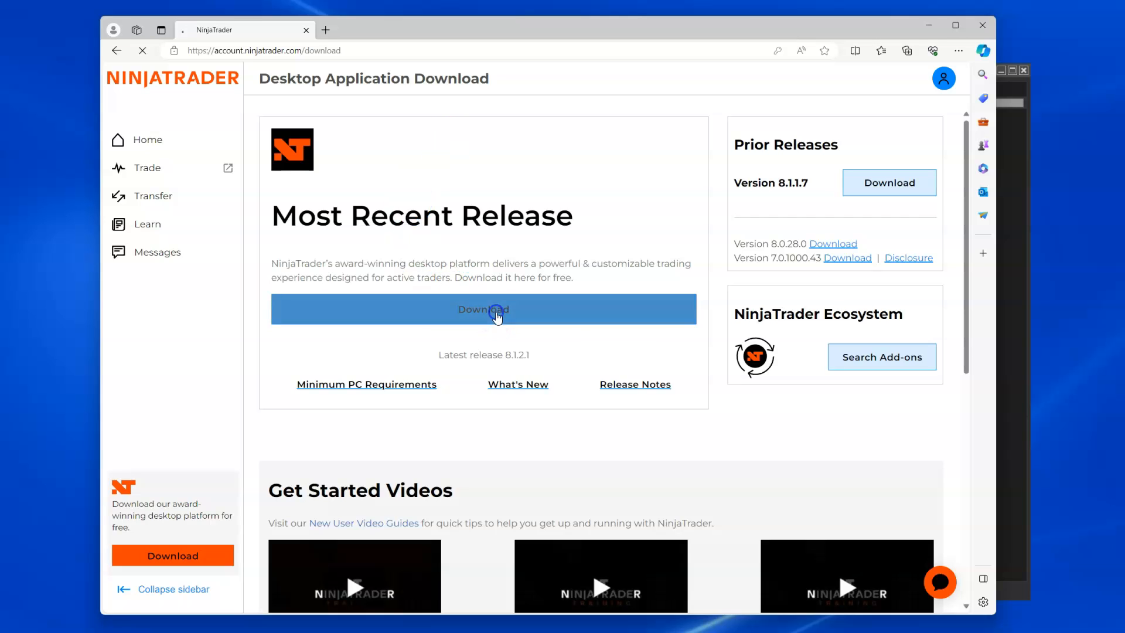
click(497, 309)
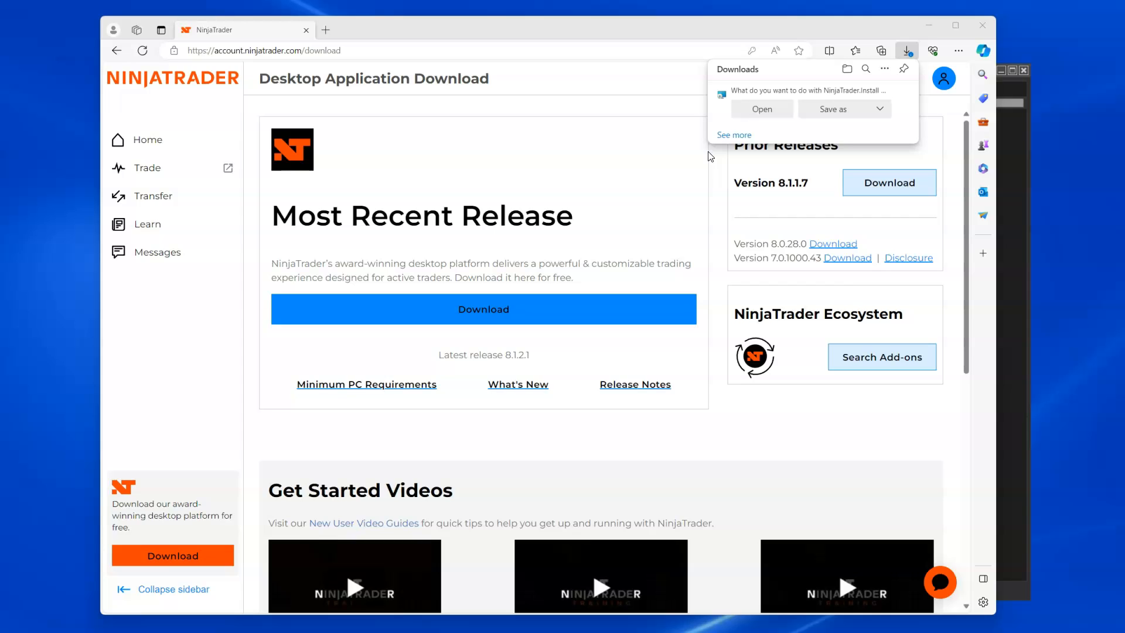
mouse_move(664, 363)
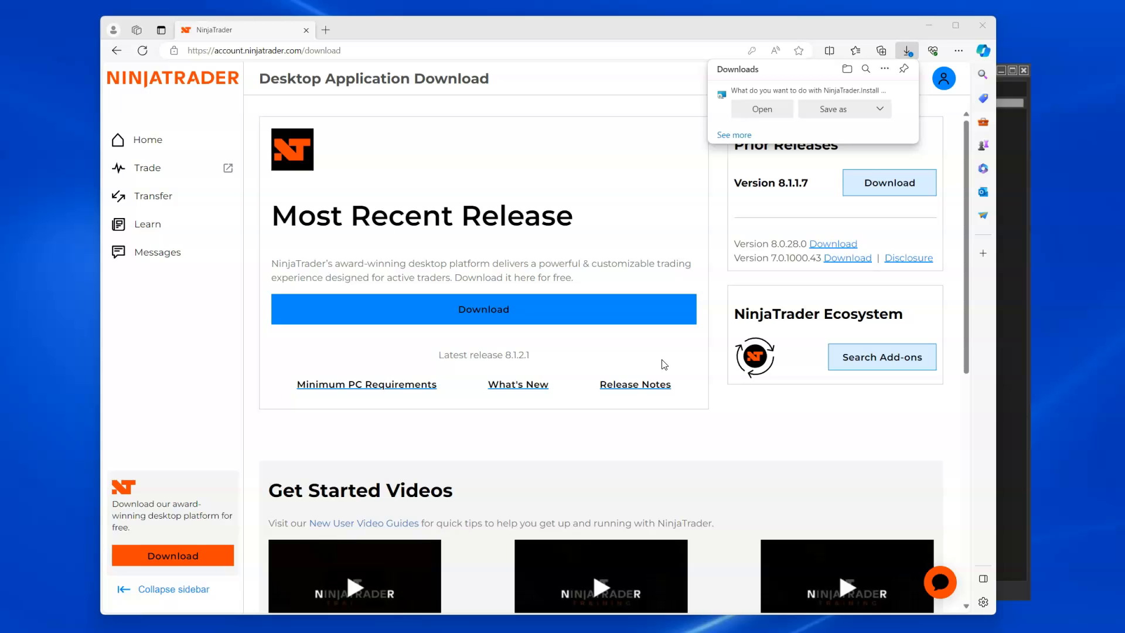
mouse_move(755, 361)
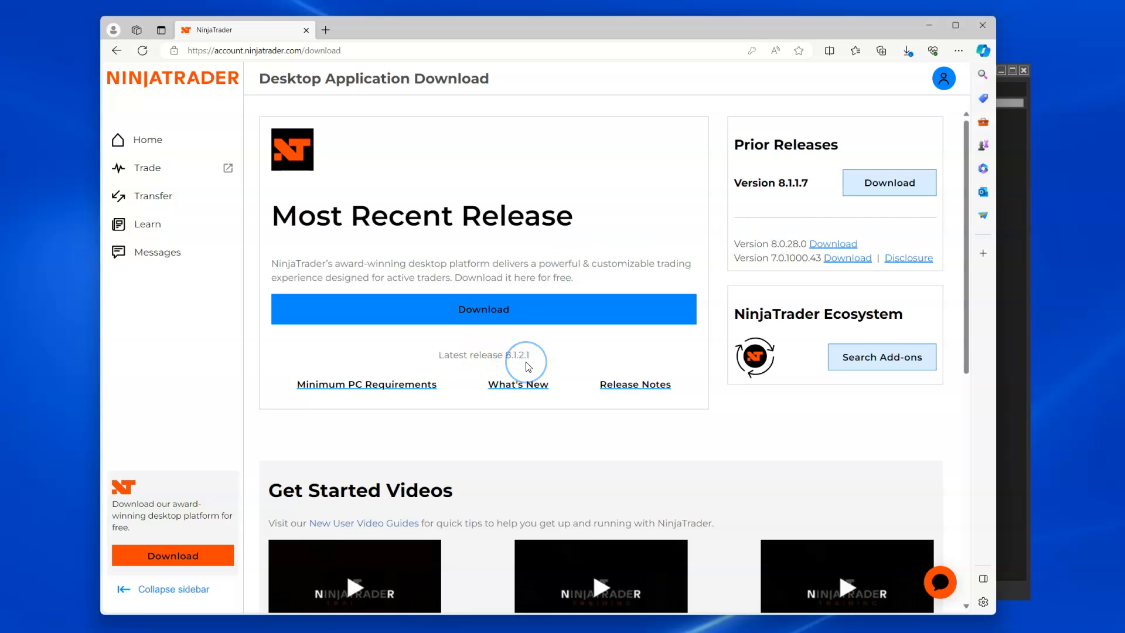
mouse_move(522, 362)
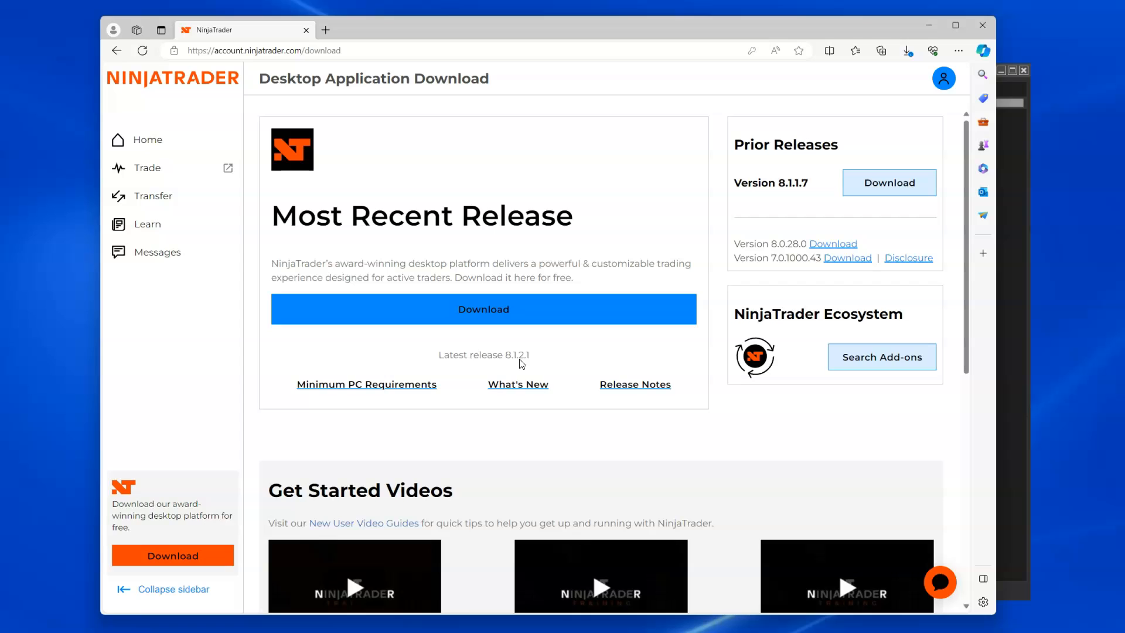
click(523, 362)
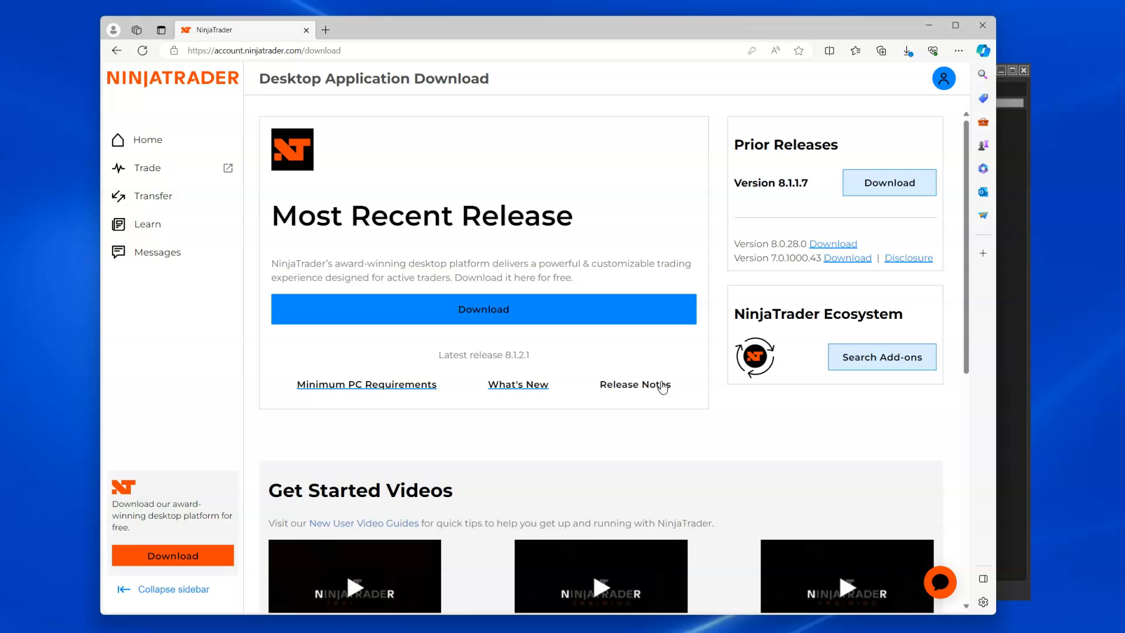
click(518, 385)
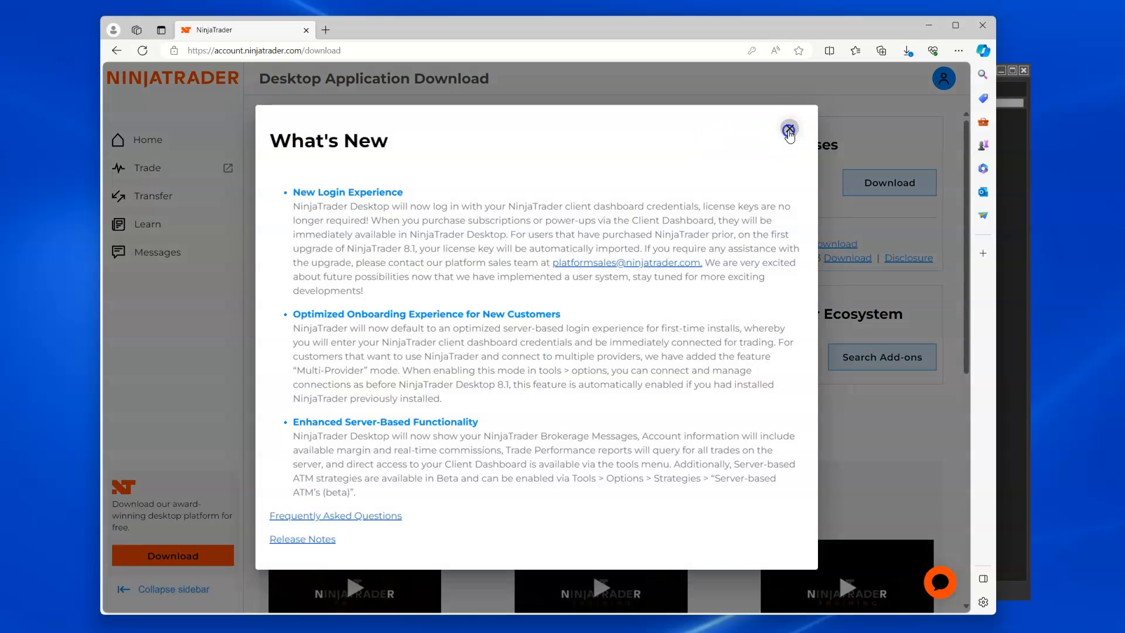
click(789, 129)
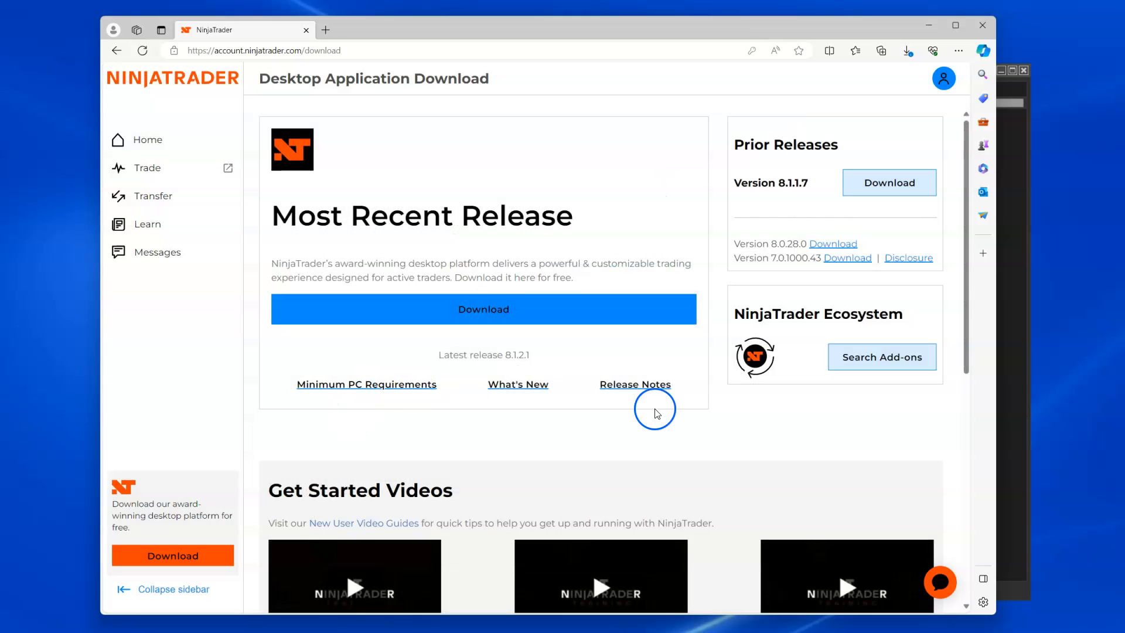
Read the 8.1.2.1 release notes to the bottom, then return to the account download tab
click(635, 385)
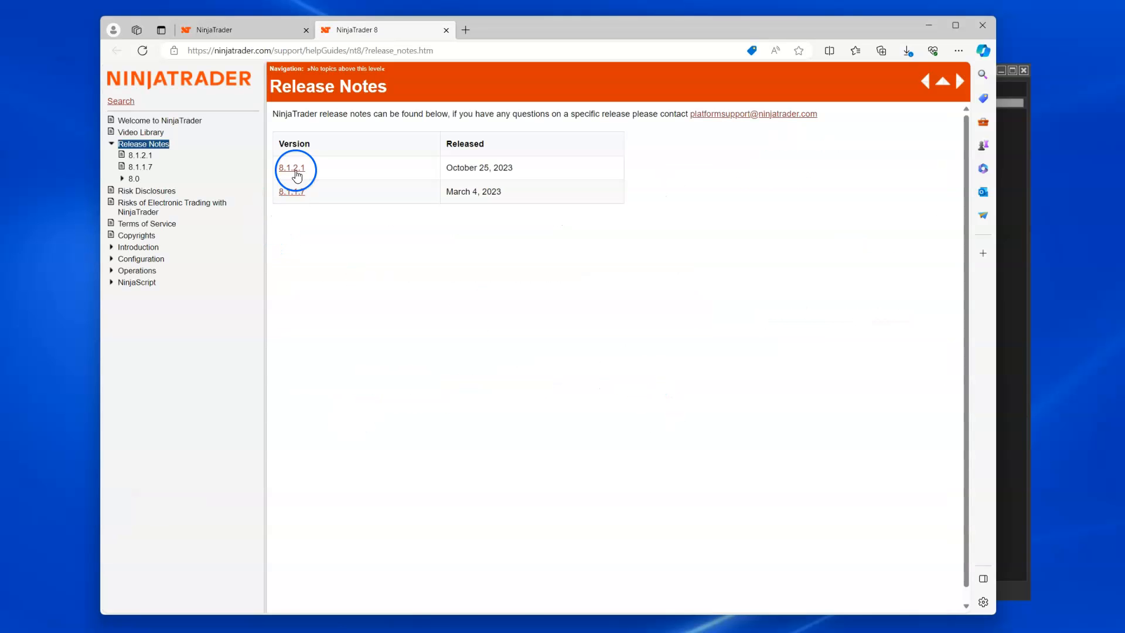
click(295, 168)
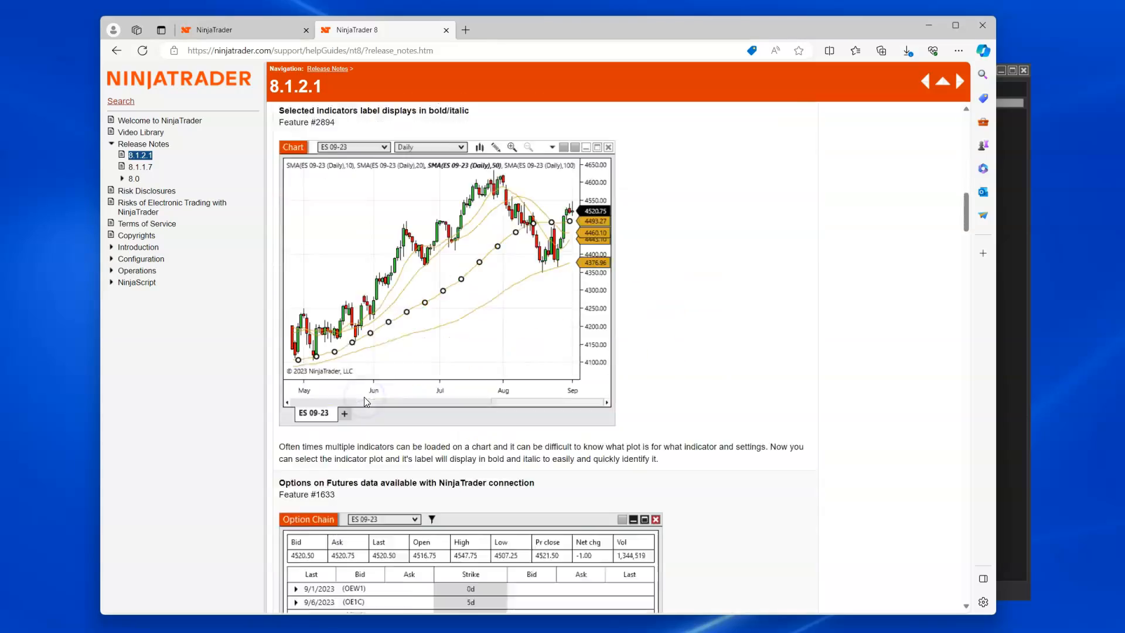
scroll(down, 3)
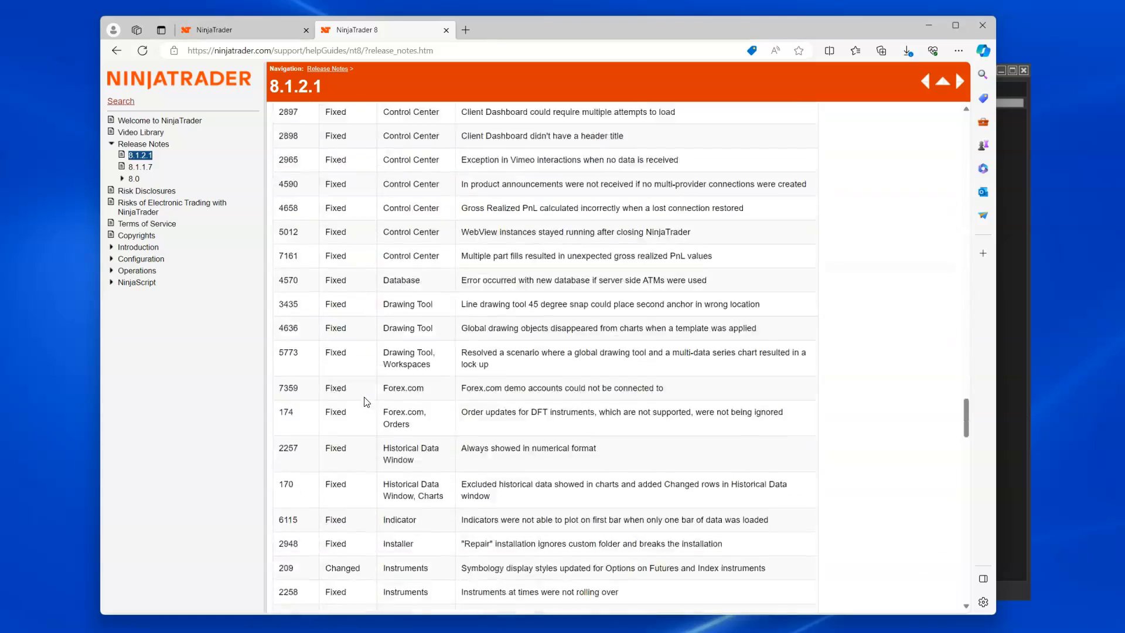
scroll(down, 3)
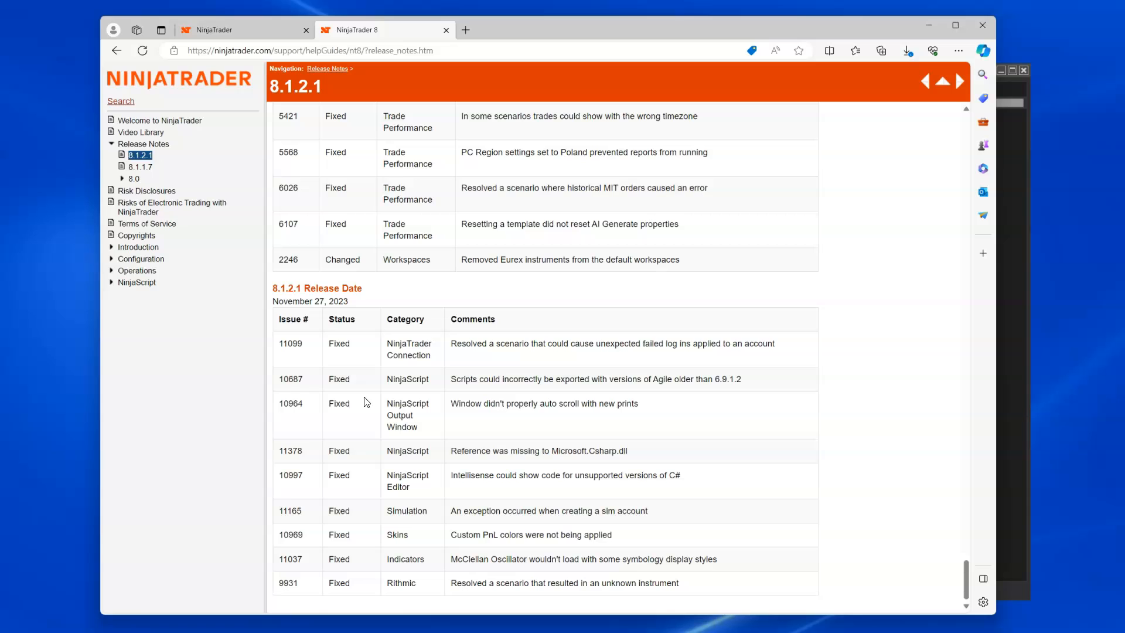
click(410, 349)
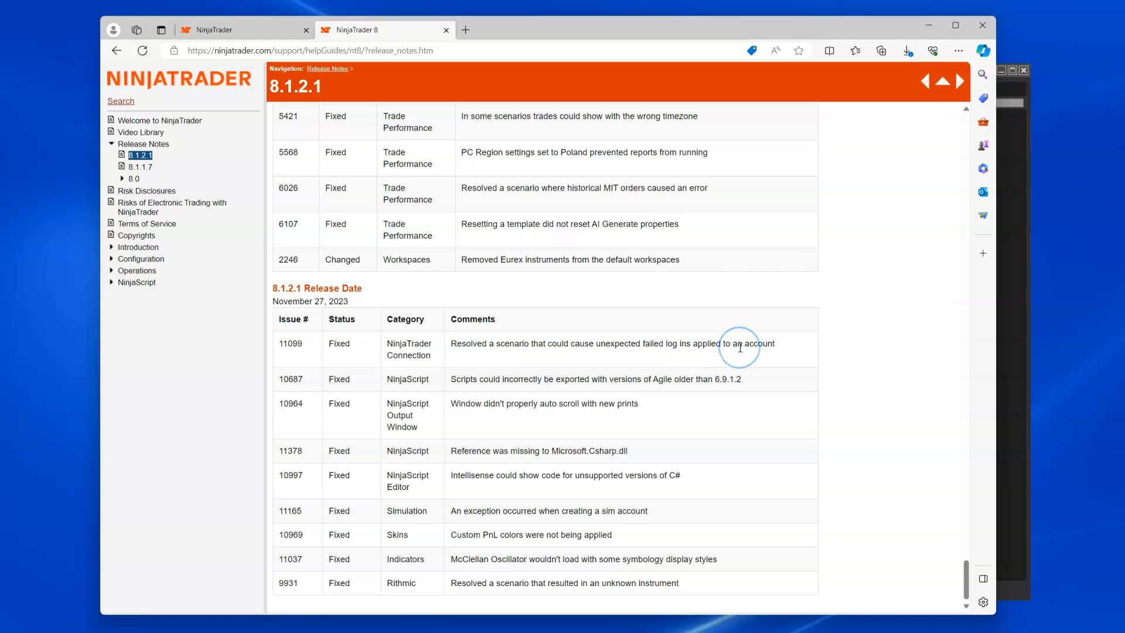
mouse_move(577, 350)
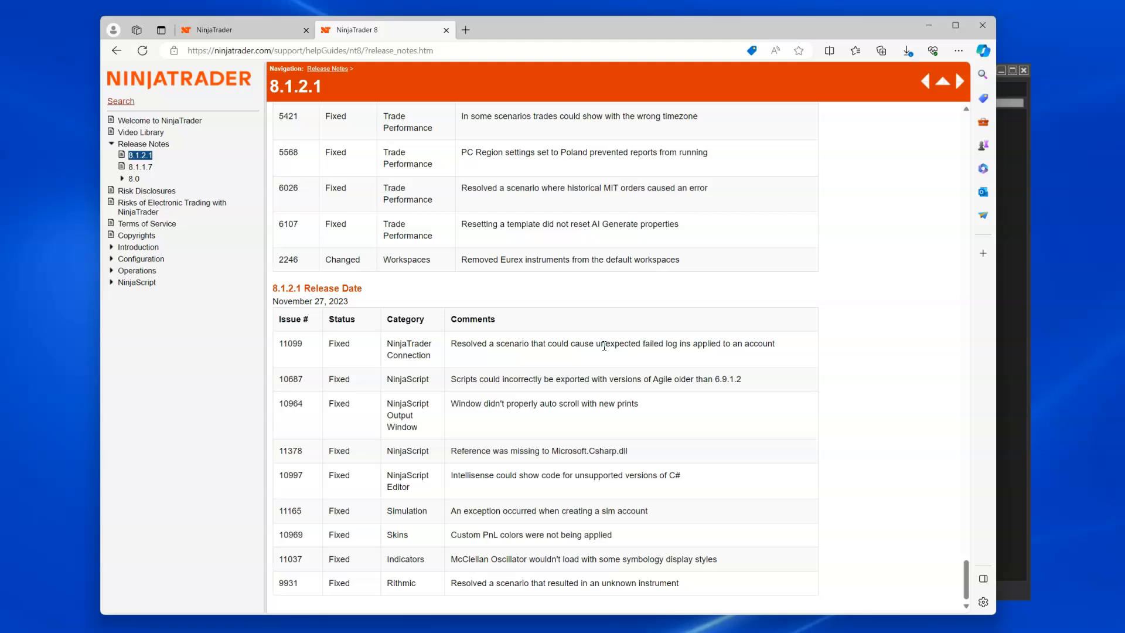
click(401, 223)
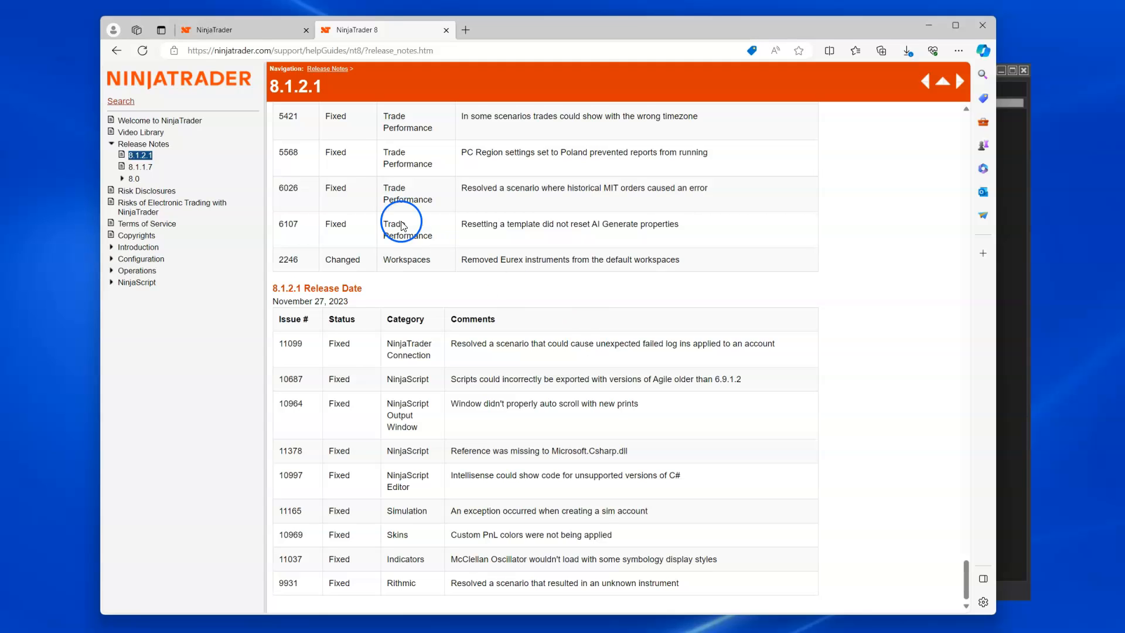
click(213, 29)
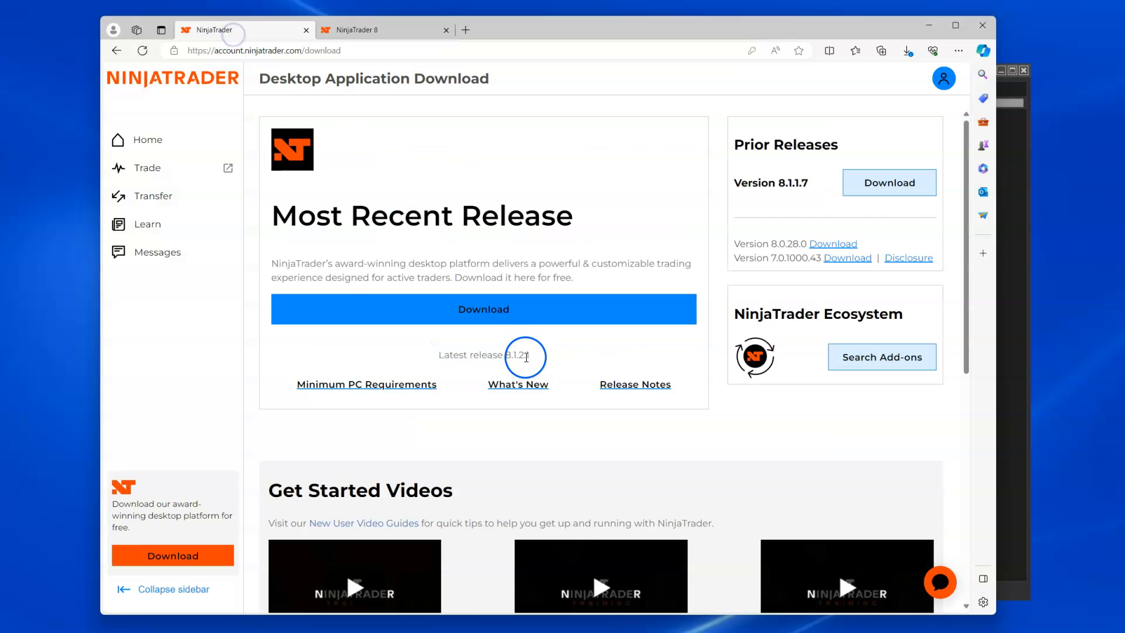